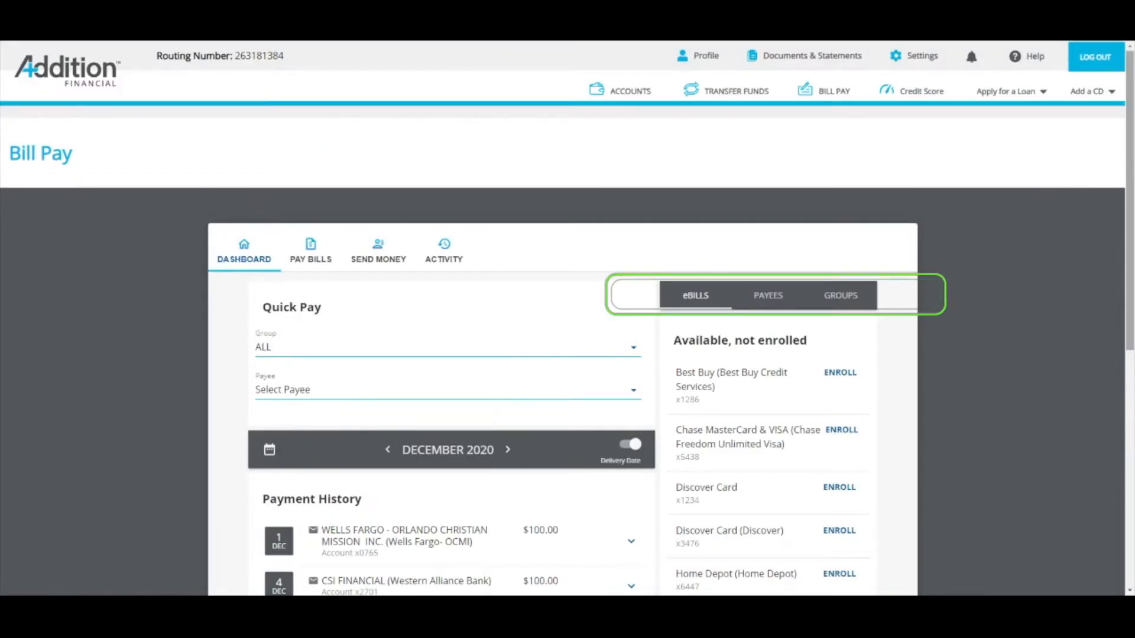
# Begin Home Depot eBill enrollment and choose the Home Depot Consumer Credit Card biller
pyautogui.scroll(-3)
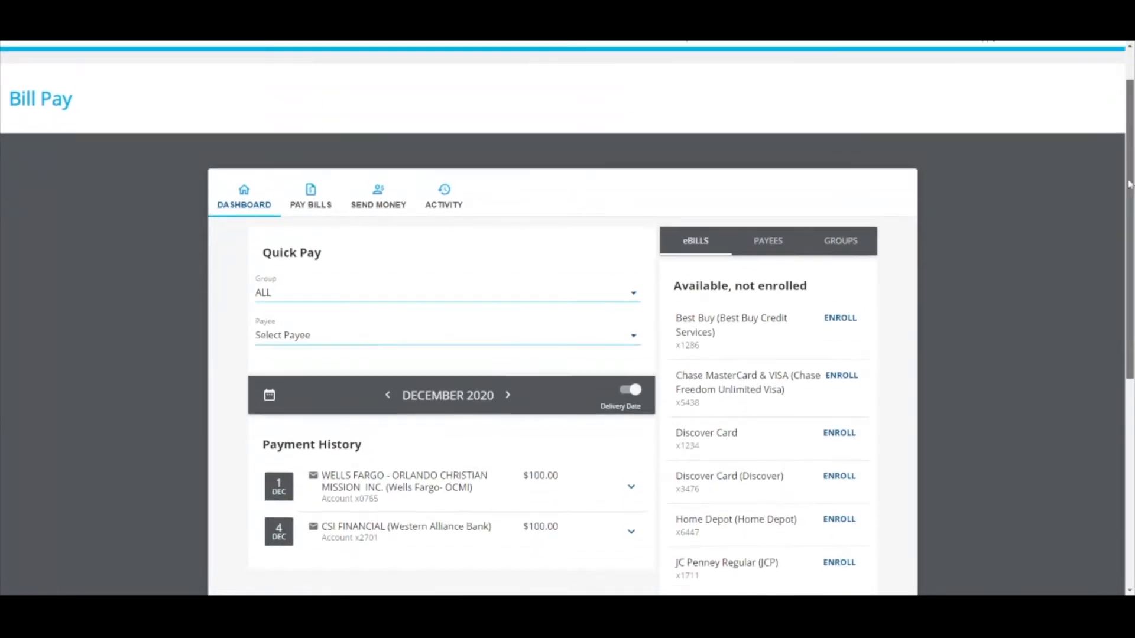
pyautogui.scroll(-3)
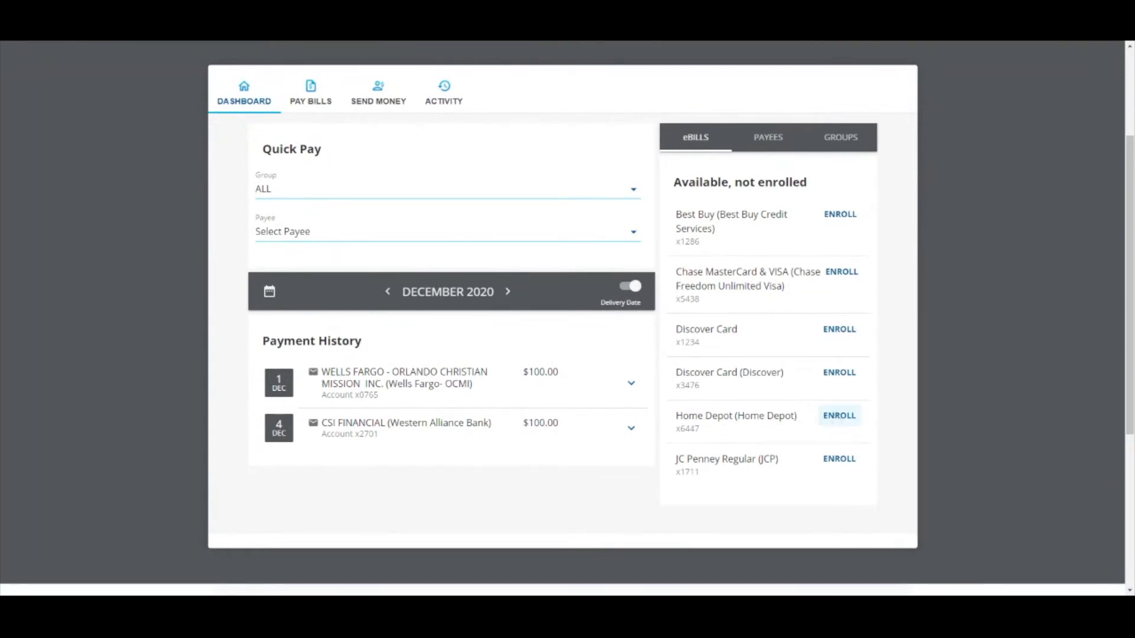
pyautogui.click(840, 415)
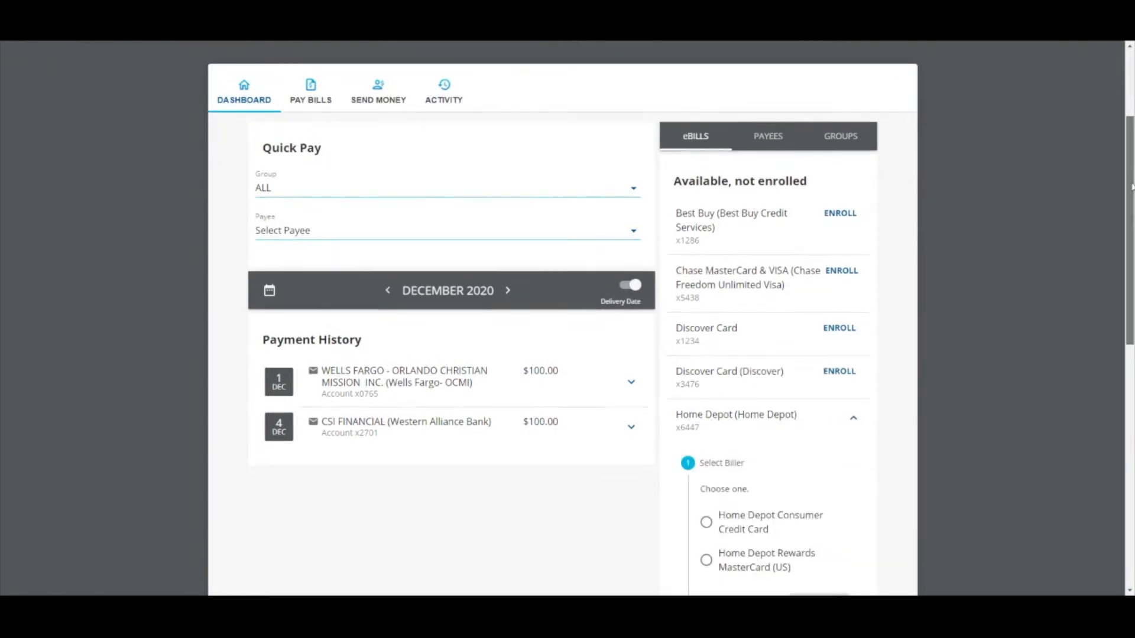
pyautogui.scroll(-3)
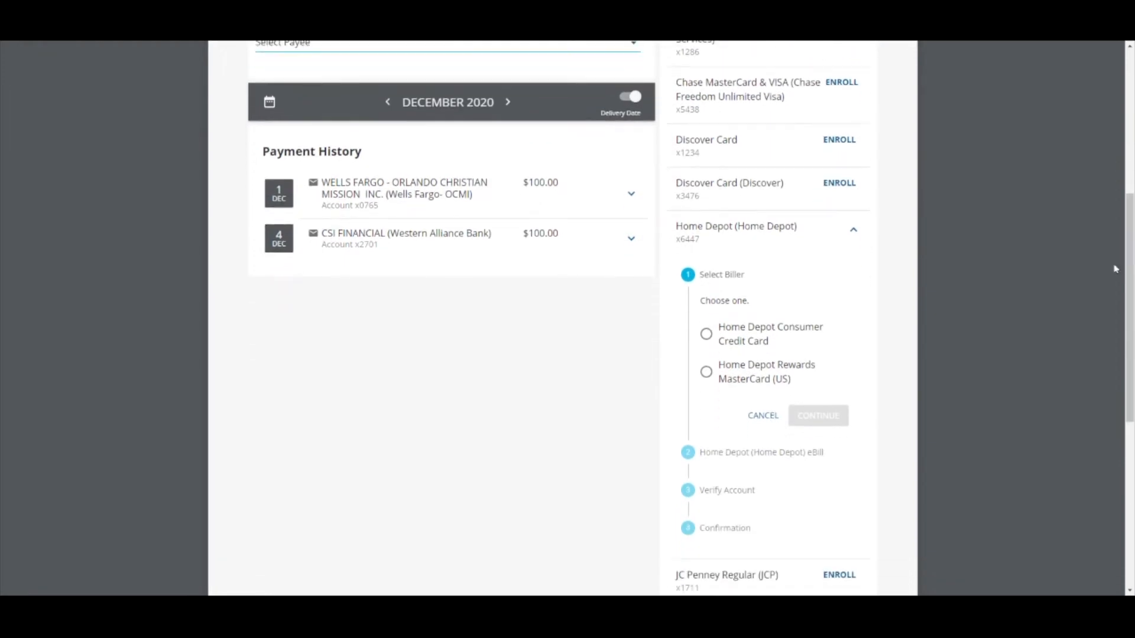
pyautogui.click(706, 333)
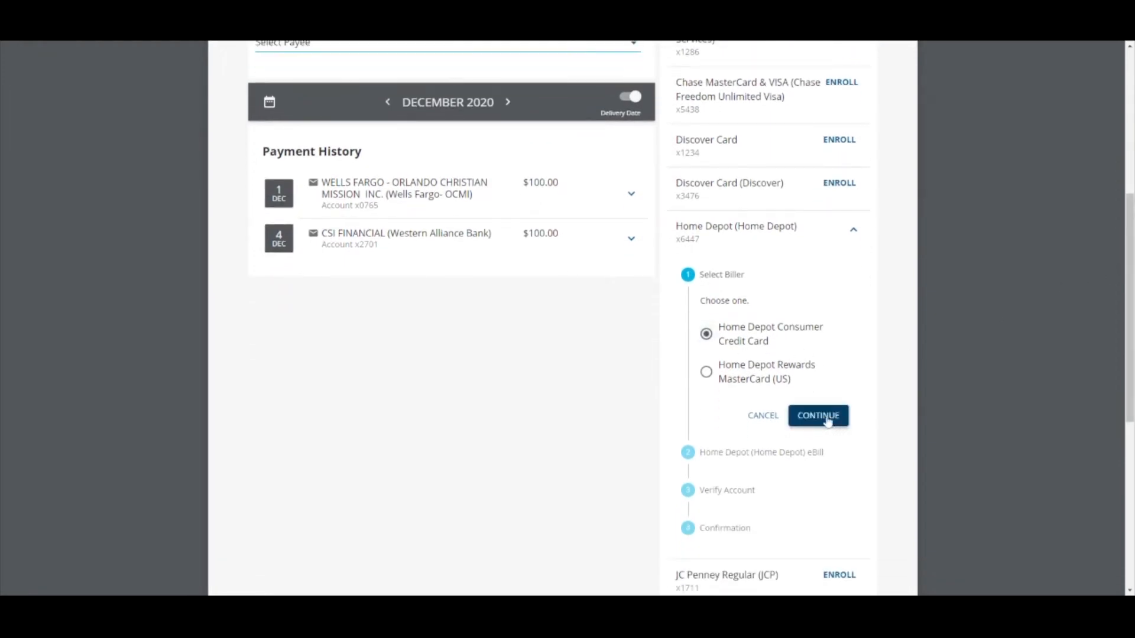
pyautogui.click(817, 415)
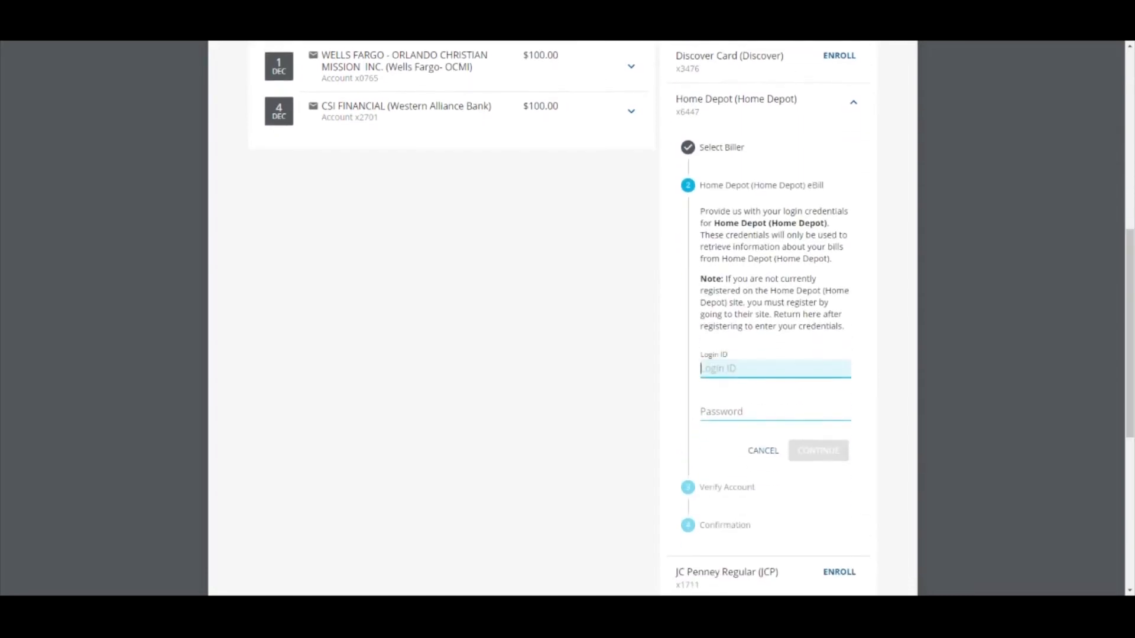
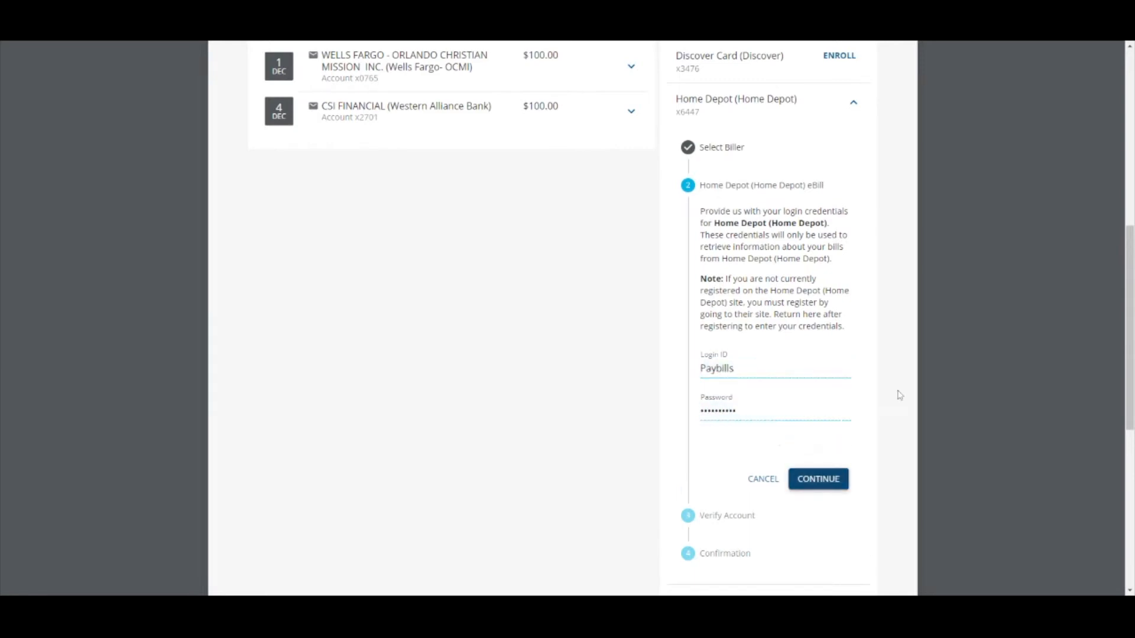
# Submit the credentials, verify the account and finish so the $243.00 past-due payment appears under Payments Due
pyautogui.click(817, 479)
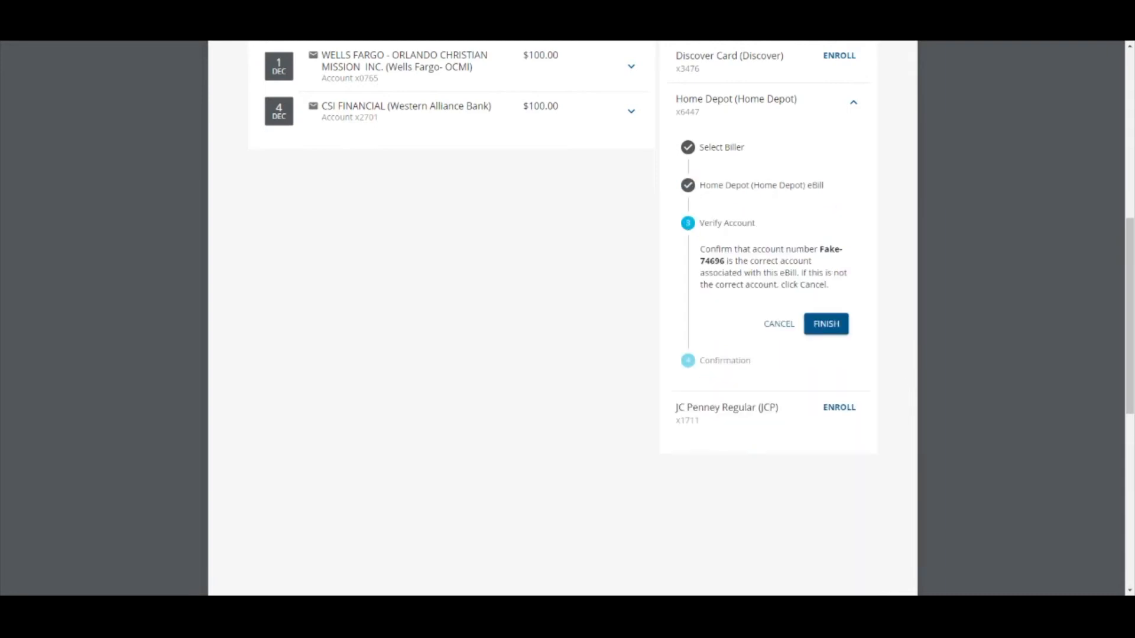
pyautogui.scroll(-3)
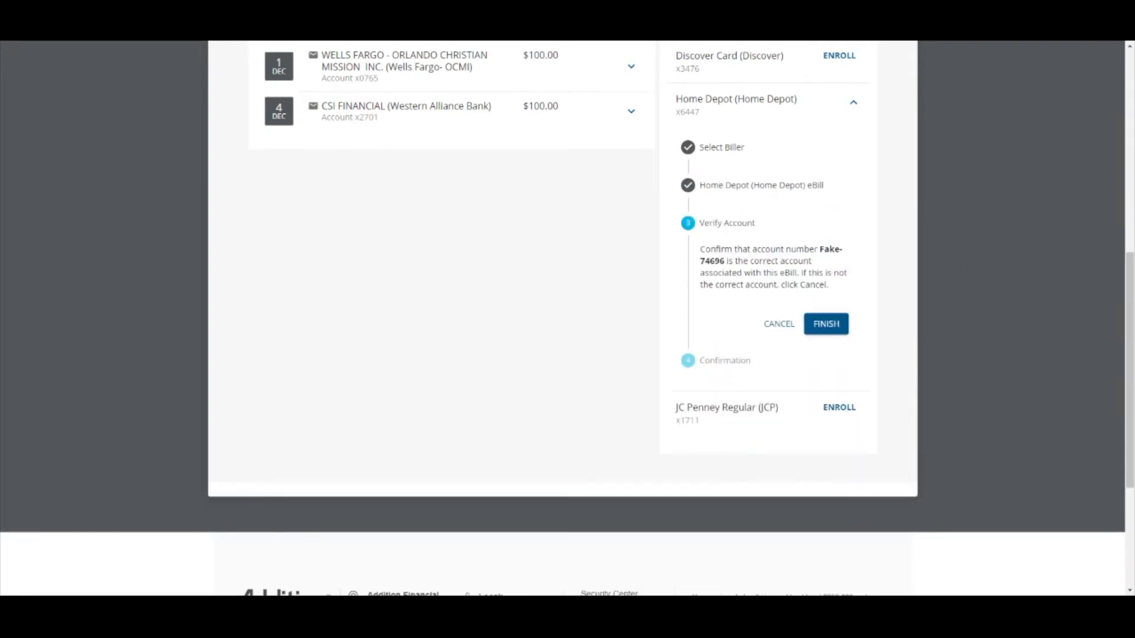
pyautogui.moveTo(861, 297)
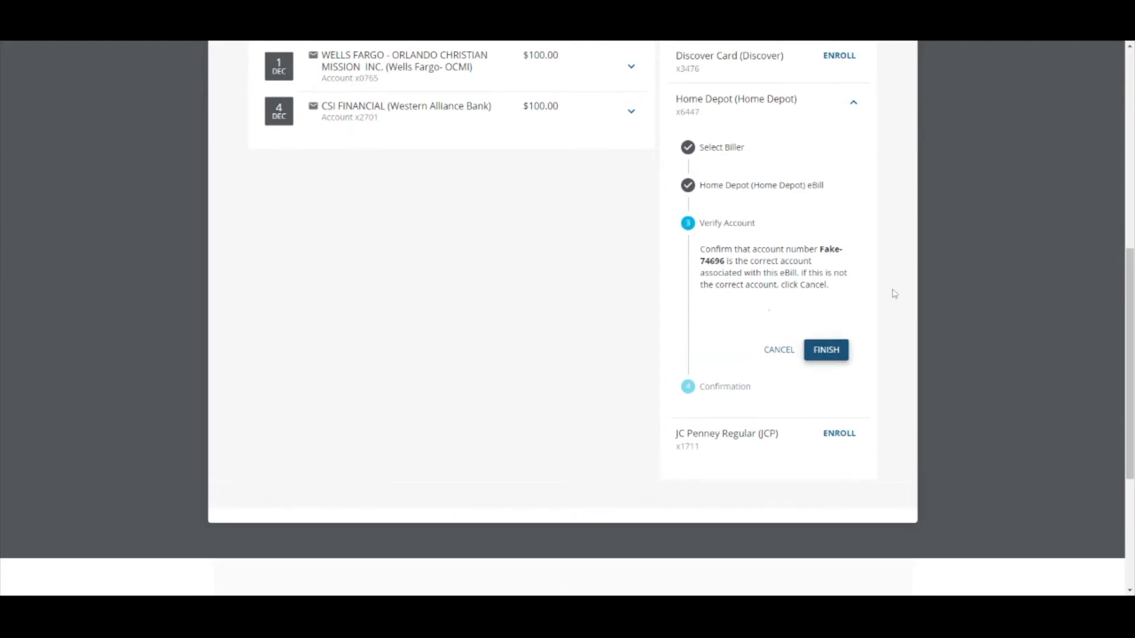
pyautogui.click(825, 350)
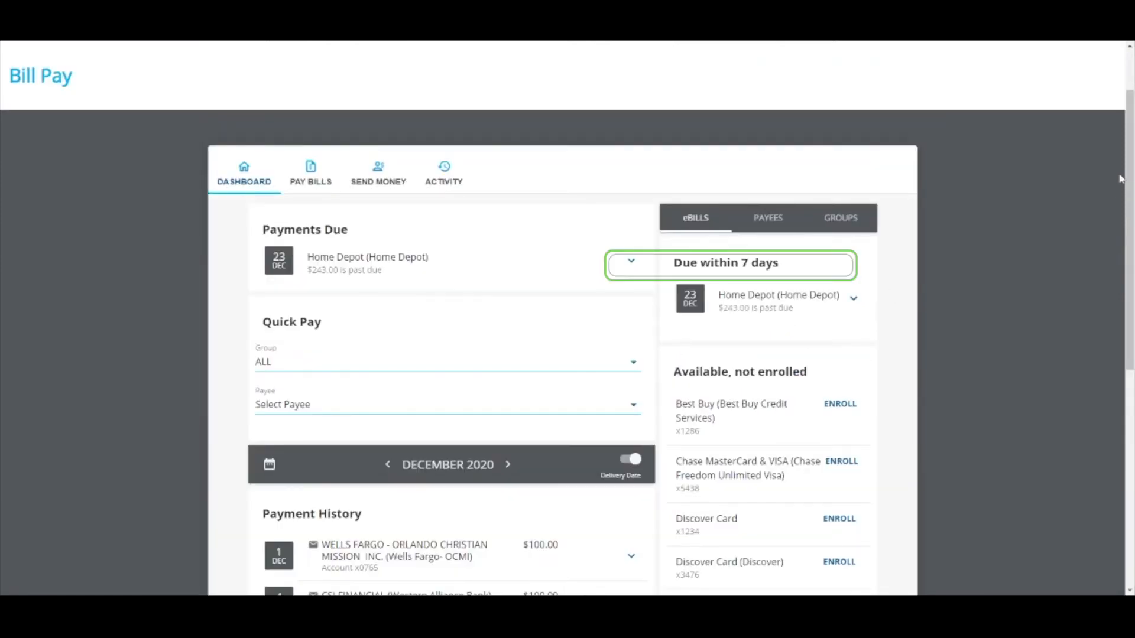